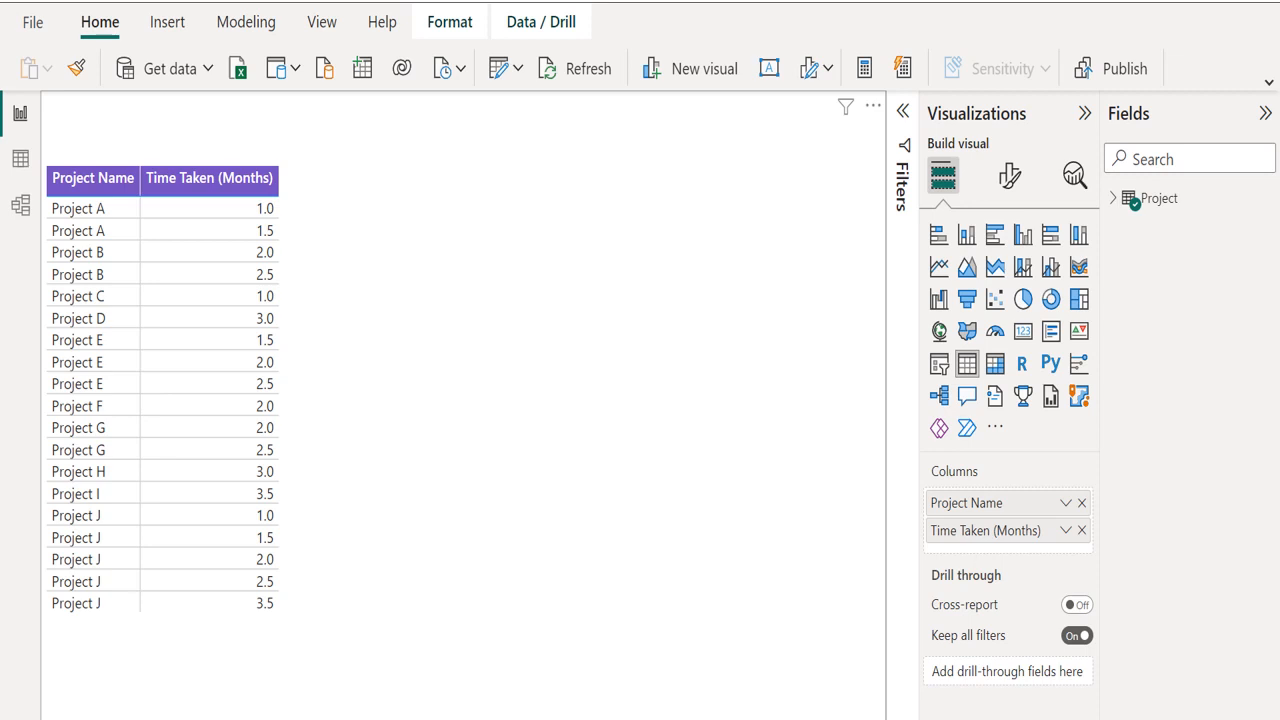
# Open the context menu of the Project table in the Fields pane
pyautogui.rightClick(1159, 198)
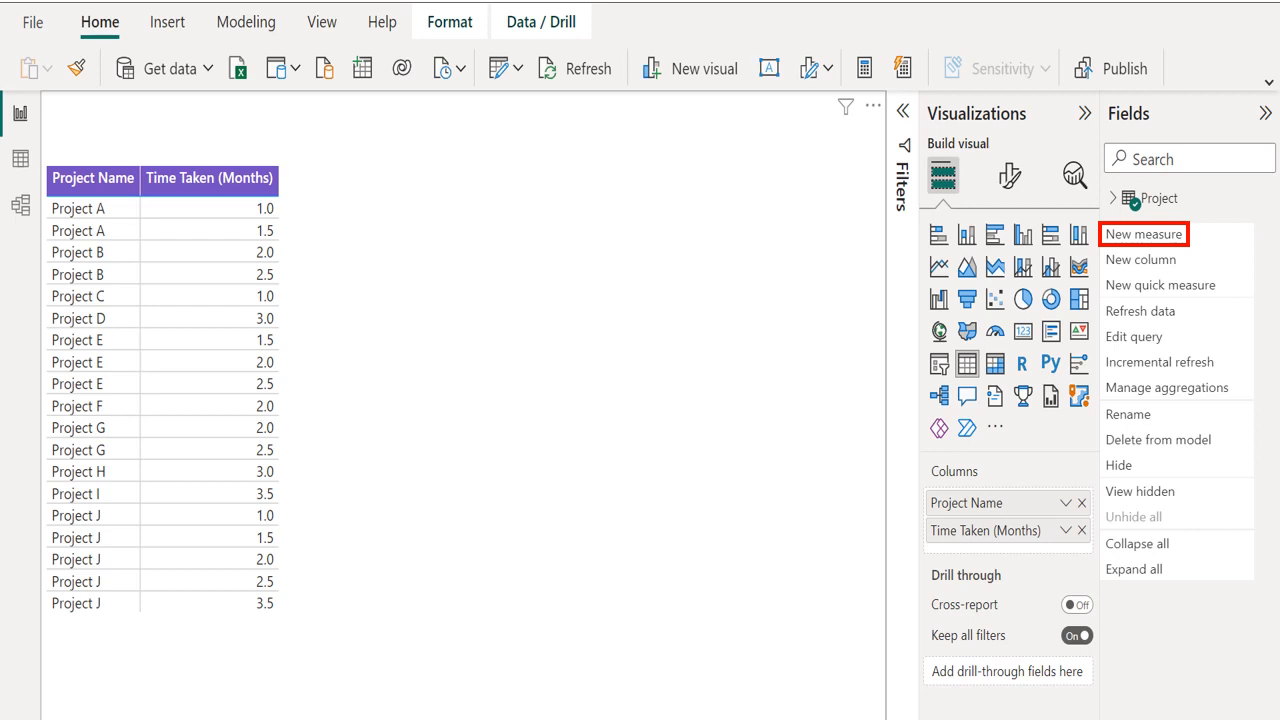
# Add a new measure named Total Rows to the Project table
pyautogui.click(1143, 234)
pyautogui.write('Total Rows =')
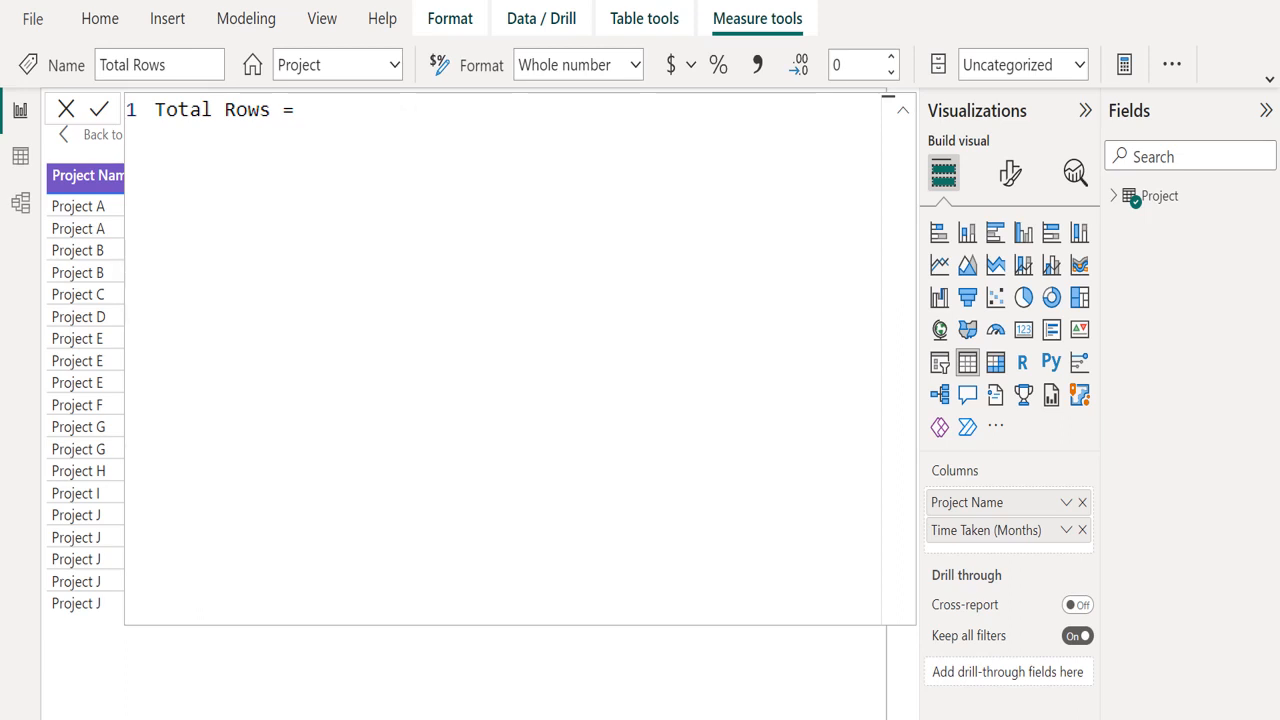
# Begin the Total Rows formula with COUNTROWS(
pyautogui.write('COUNTROWS(')
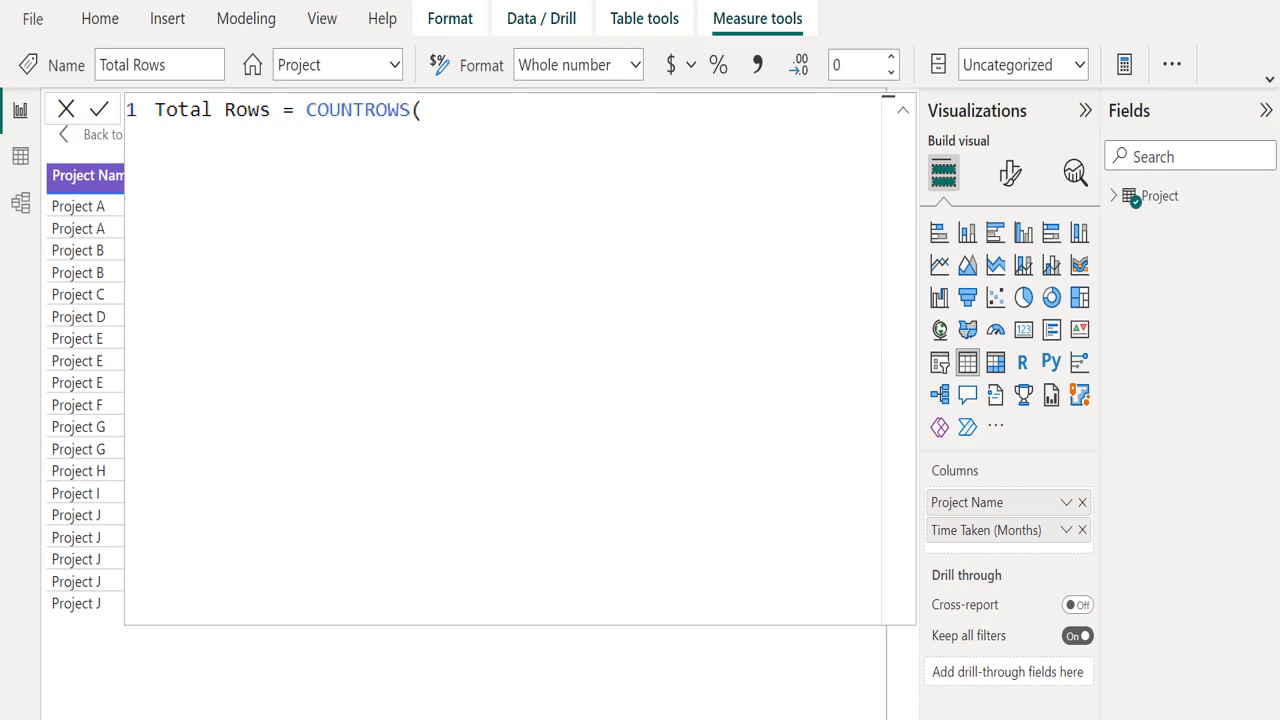
# Finish the formula as Total Rows = COUNTROWS(Project)
pyautogui.write('Project)')
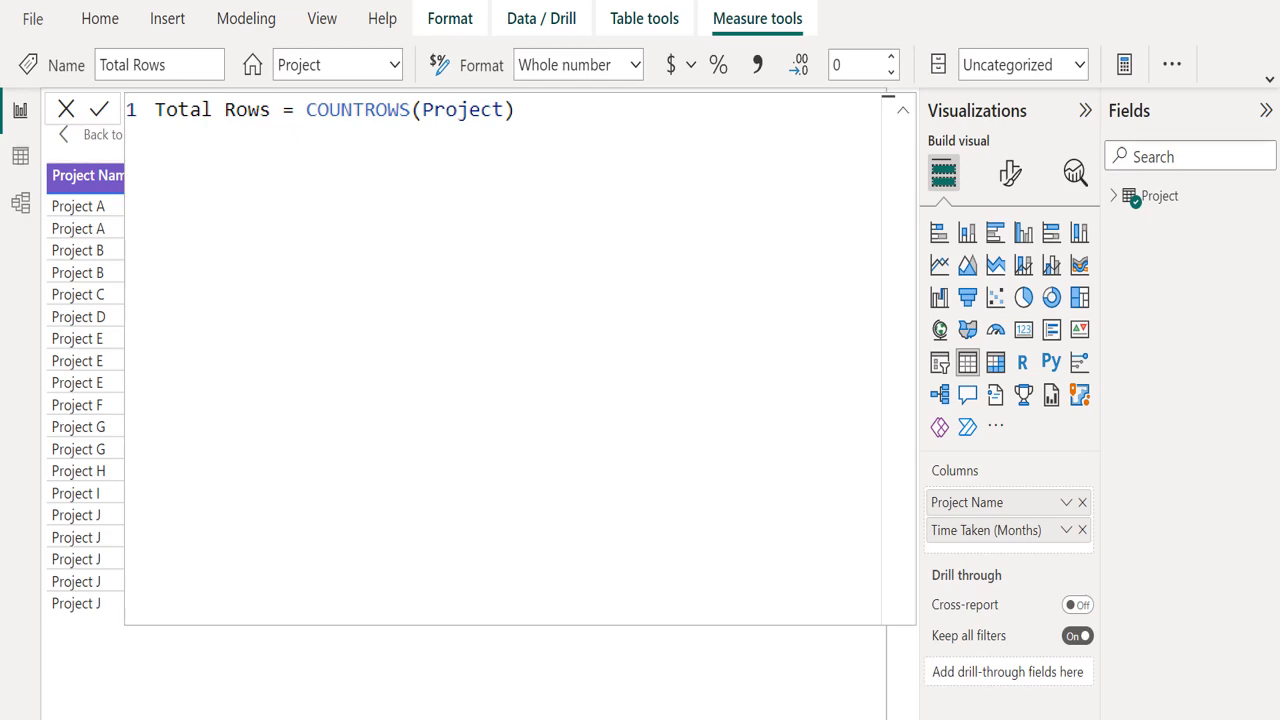
pyautogui.click(99, 109)
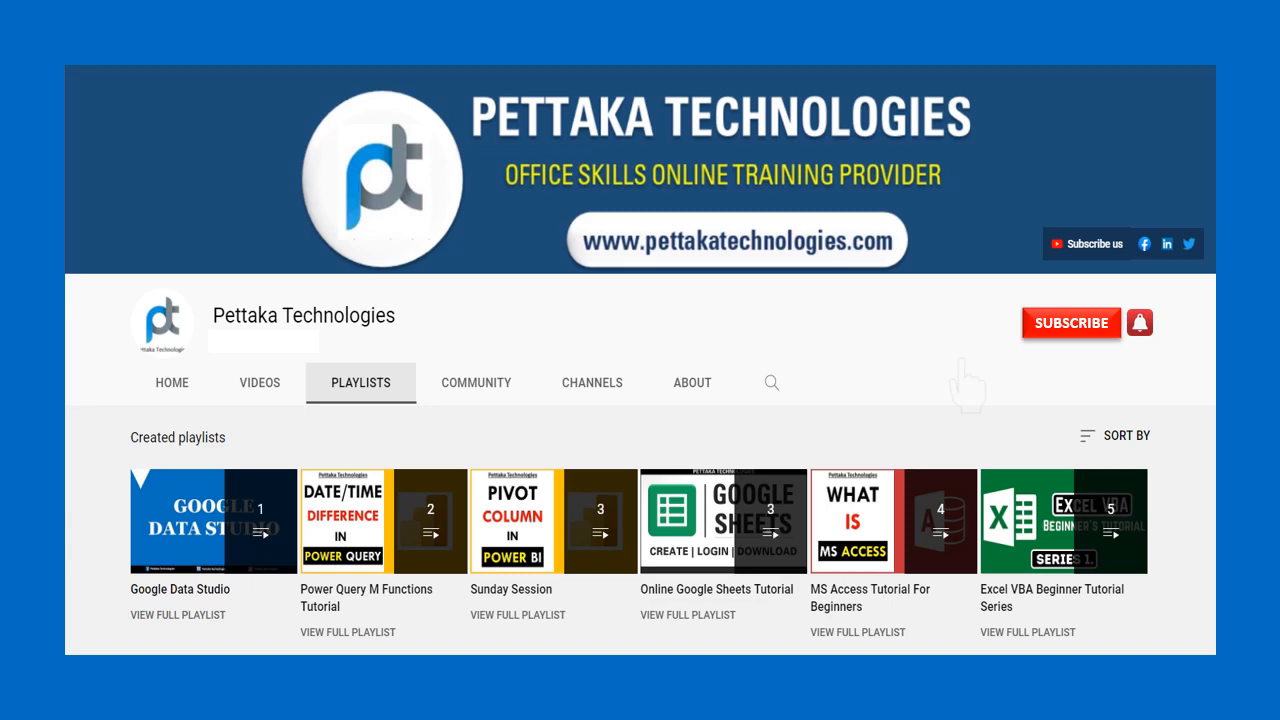
# Subscribe to the Pettaka Technologies YouTube channel
pyautogui.click(1071, 323)
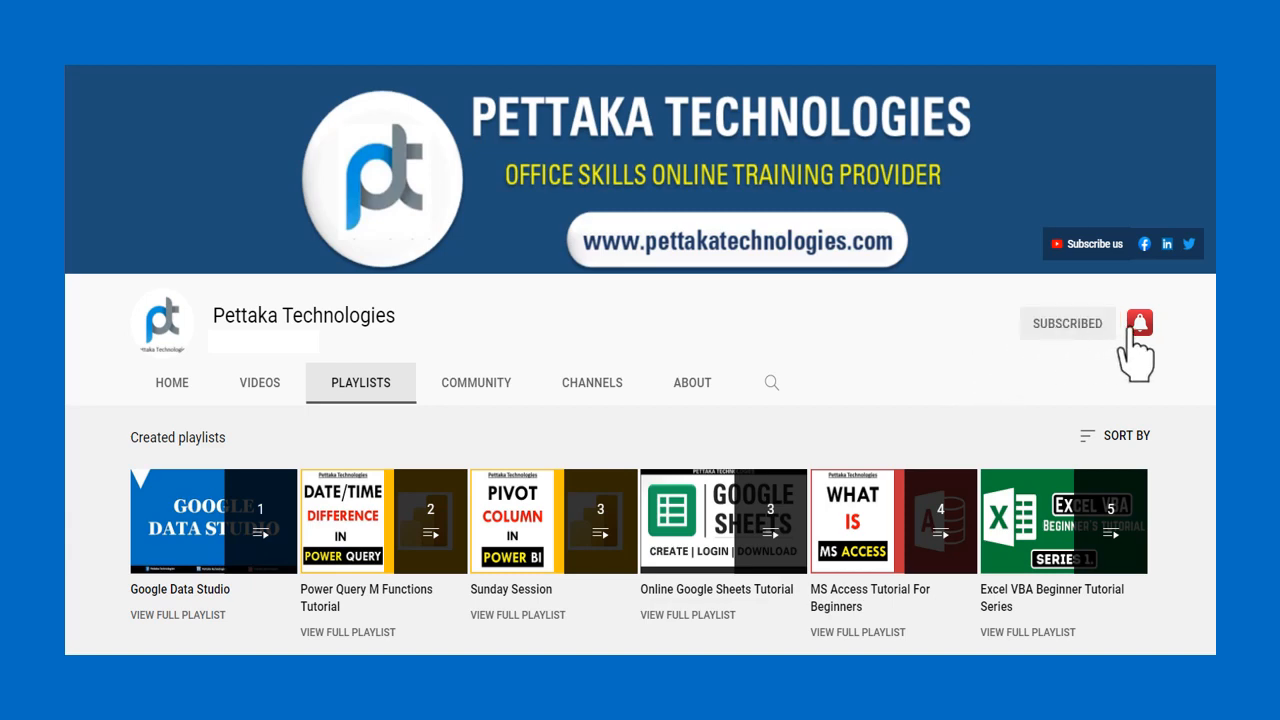